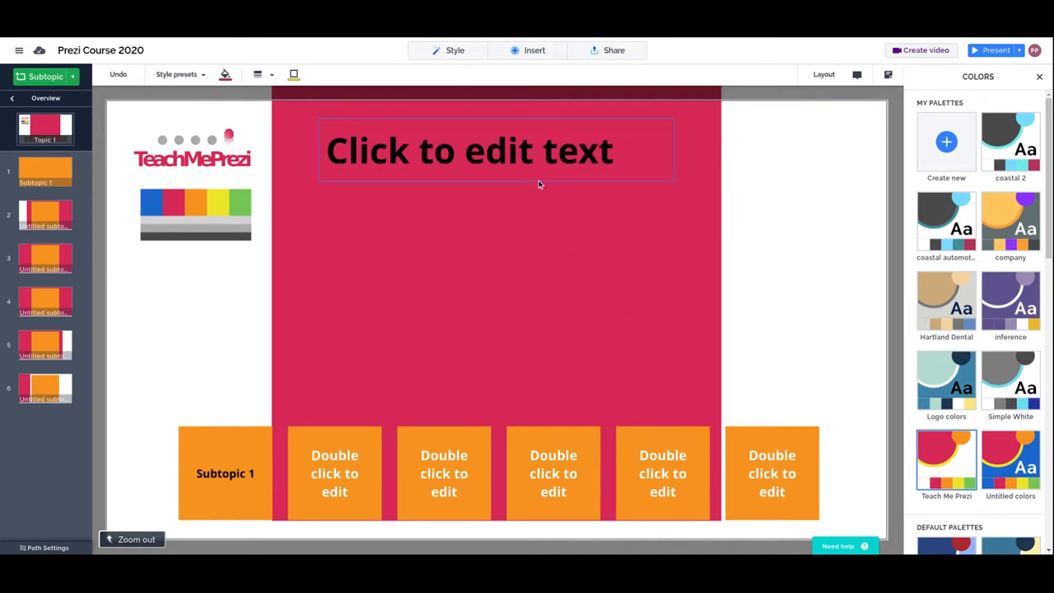
Open the Style menu from the top toolbar
click(454, 50)
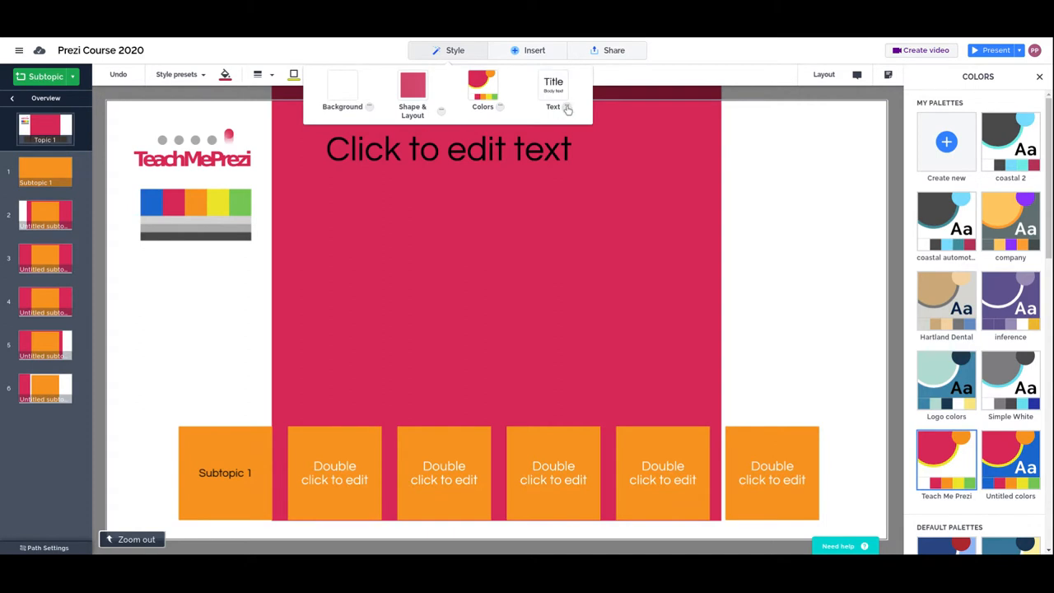
Show the Text style options and scroll down to Template Style
click(553, 93)
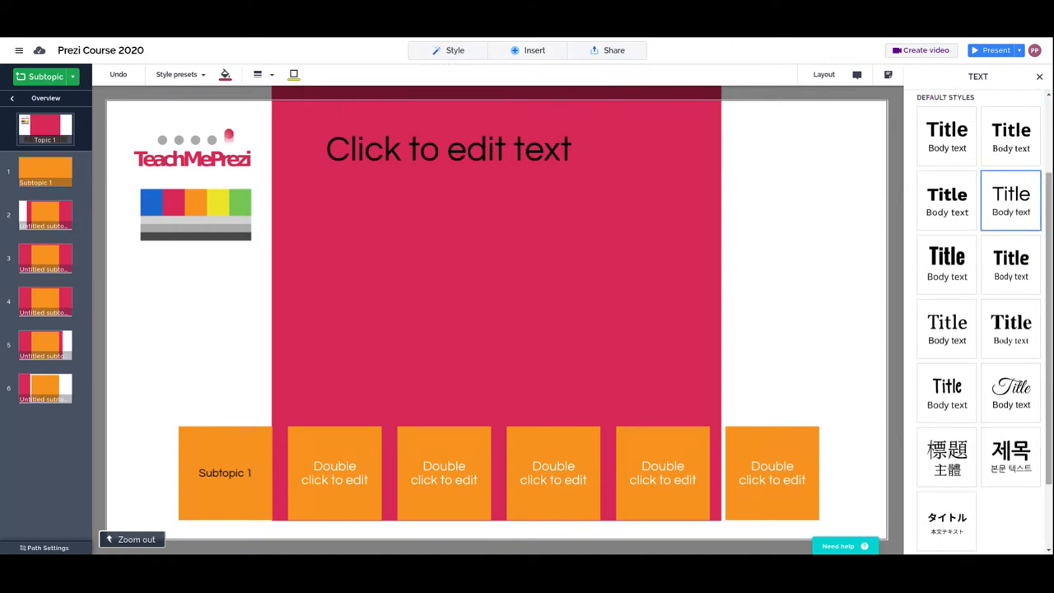
scroll(down, 3)
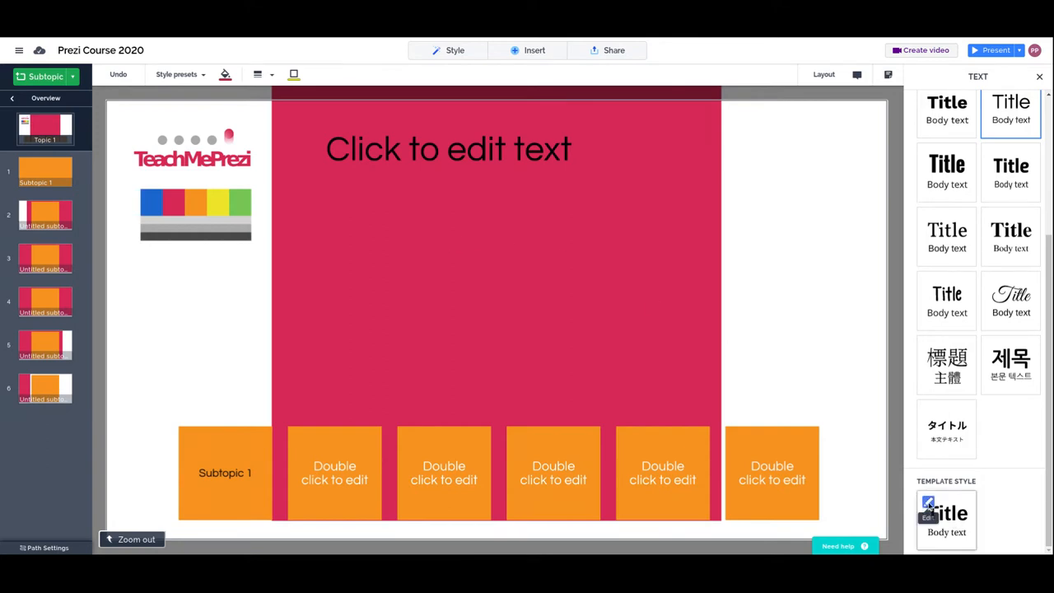
Edit Template Style, name it 'Teach Me Prezi', and show the title font list
click(928, 503)
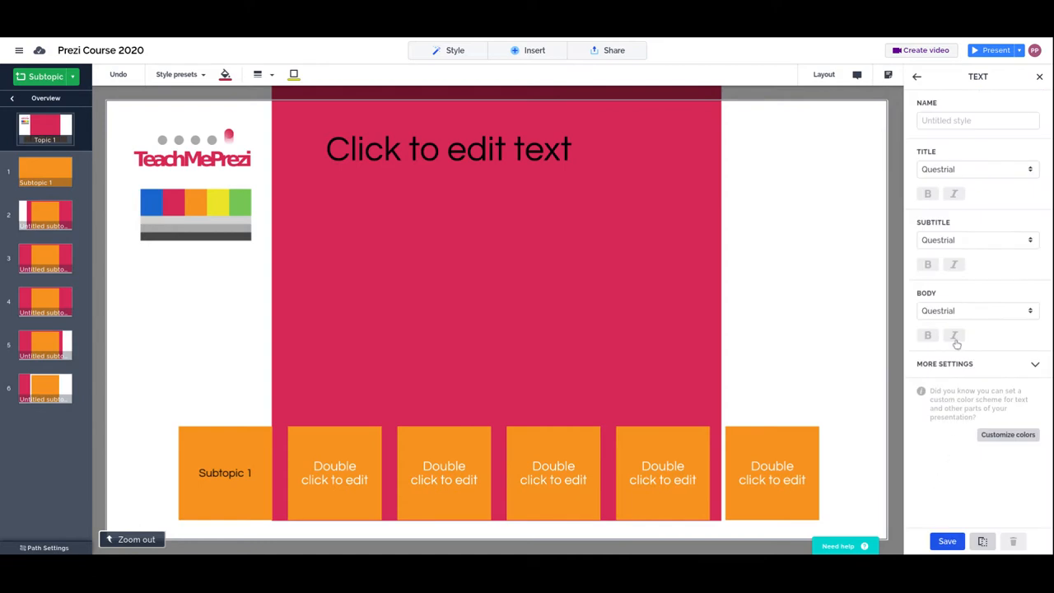
mouse_move(954, 335)
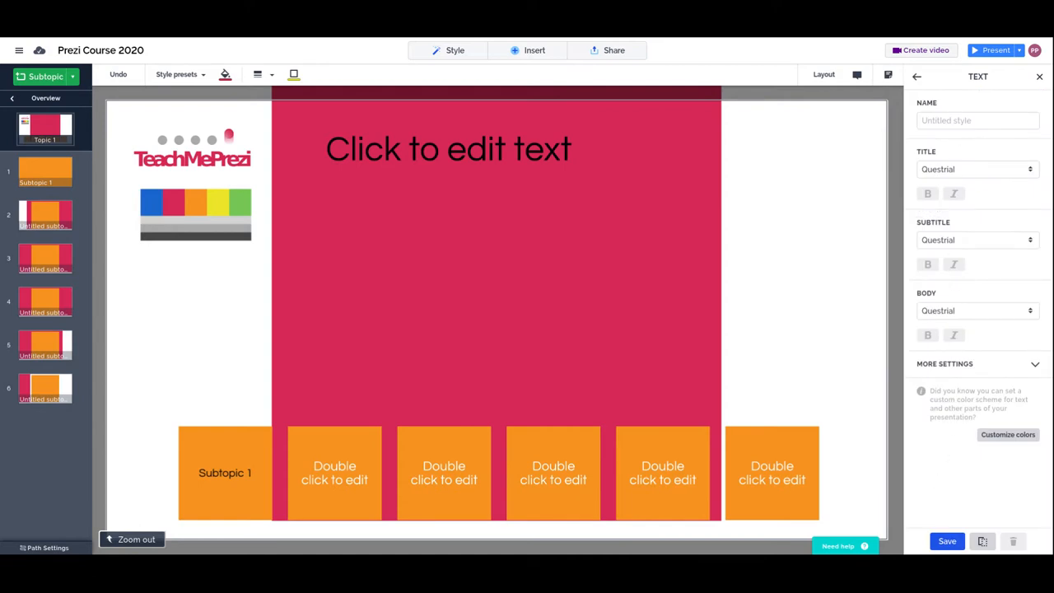
click(977, 120)
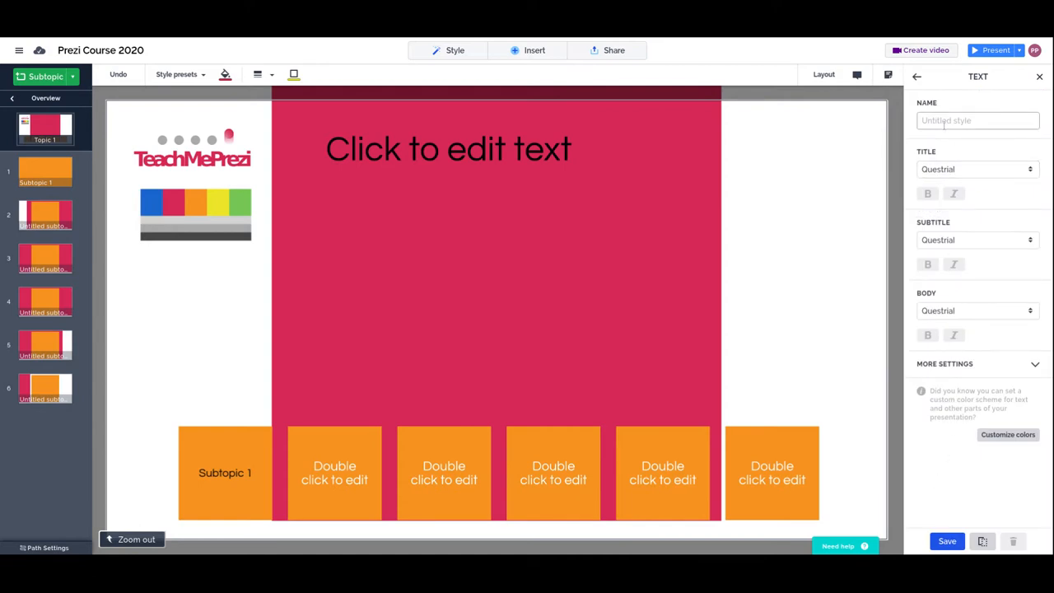
text(Teach.)
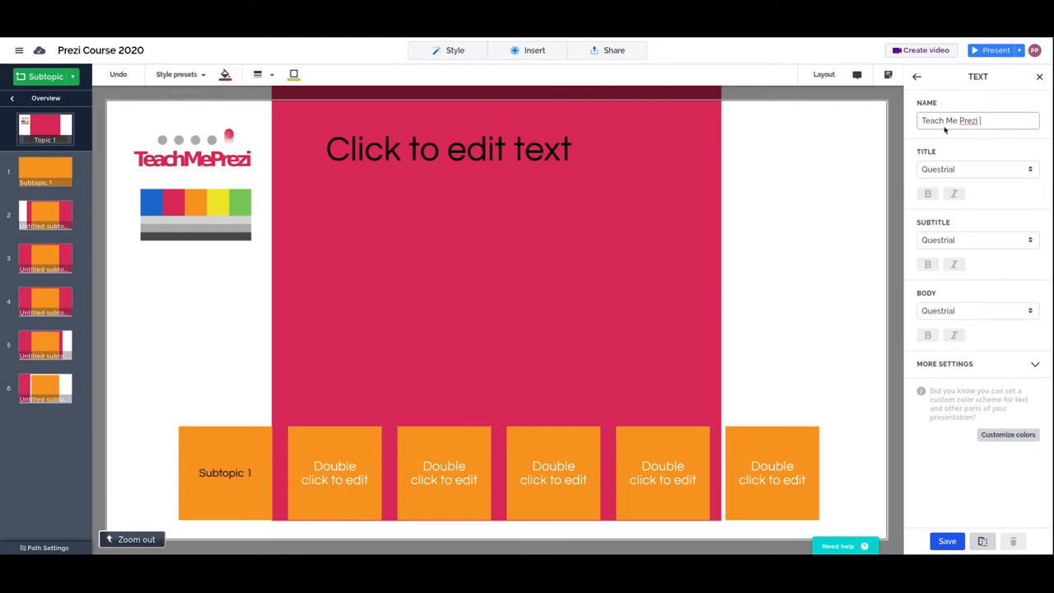
click(976, 169)
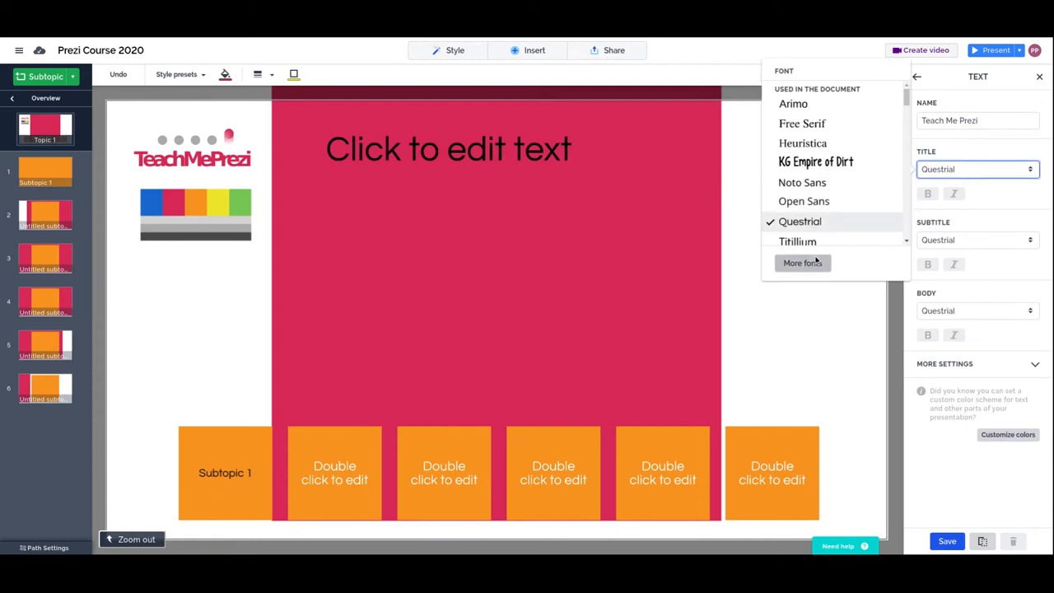
Add the Ubuntu font from the More fonts catalogue
click(802, 263)
text(ubuntu)
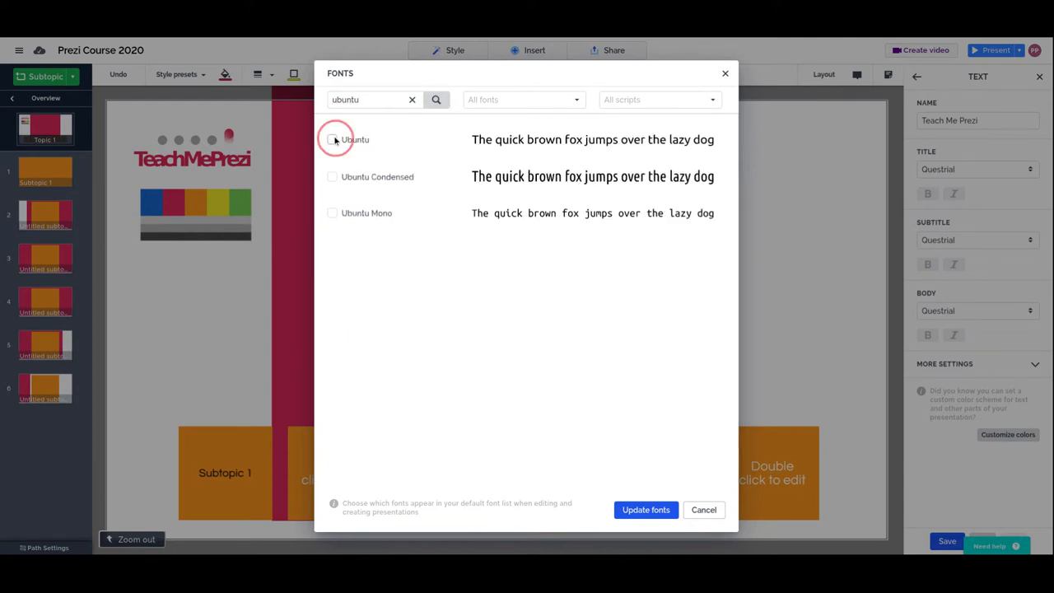
click(332, 139)
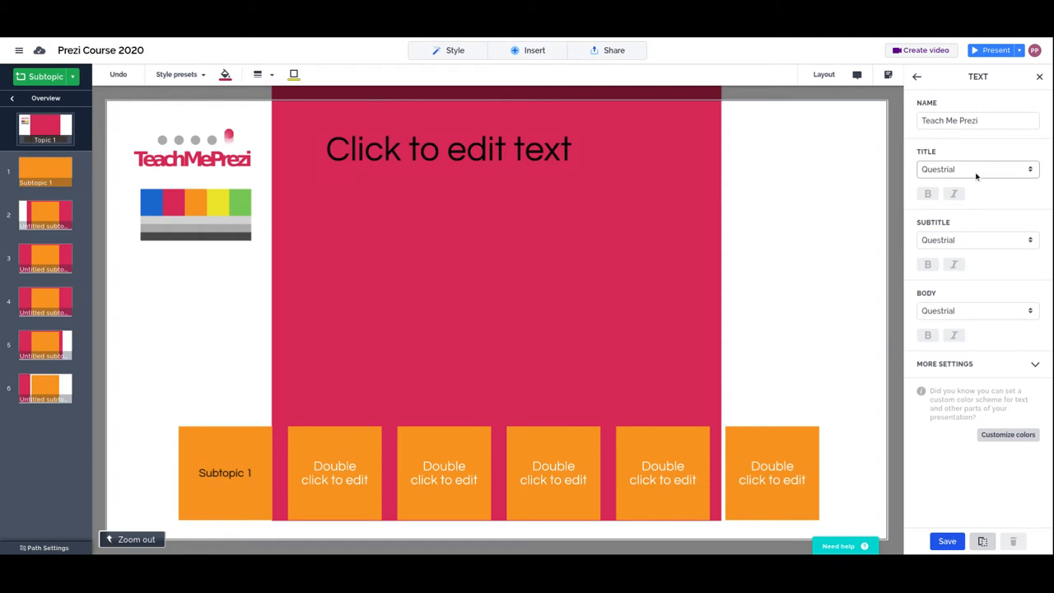
Set the Teach Me Prezi title font to Ubuntu
click(977, 169)
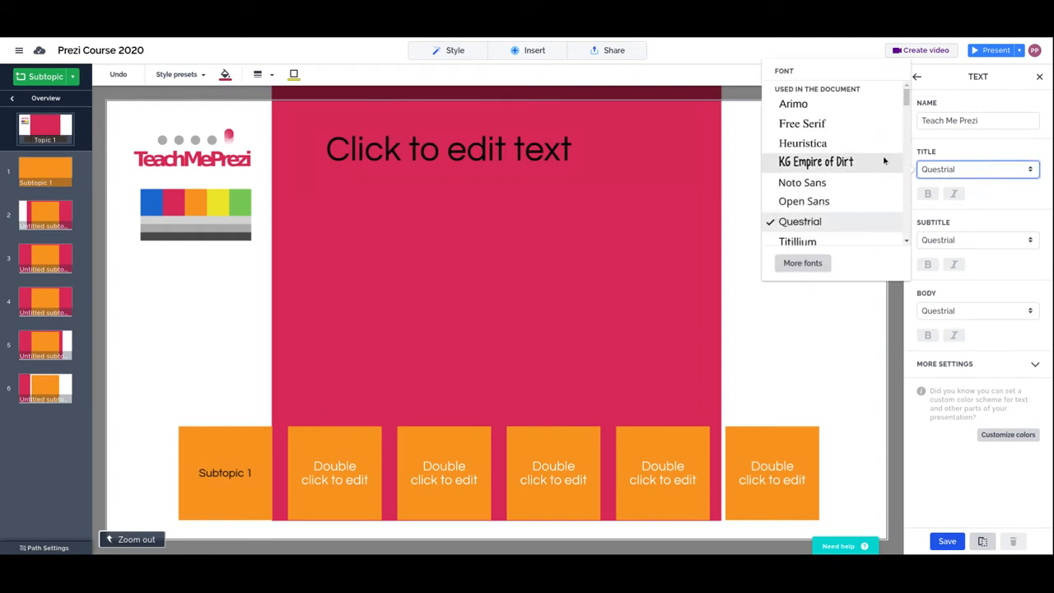
scroll(down, 3)
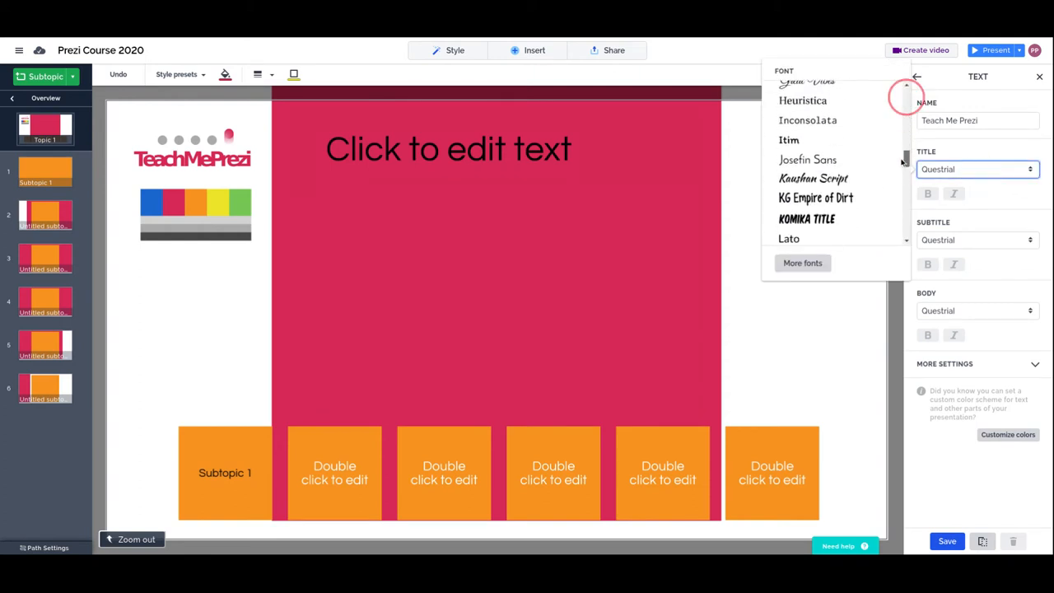
scroll(down, 3)
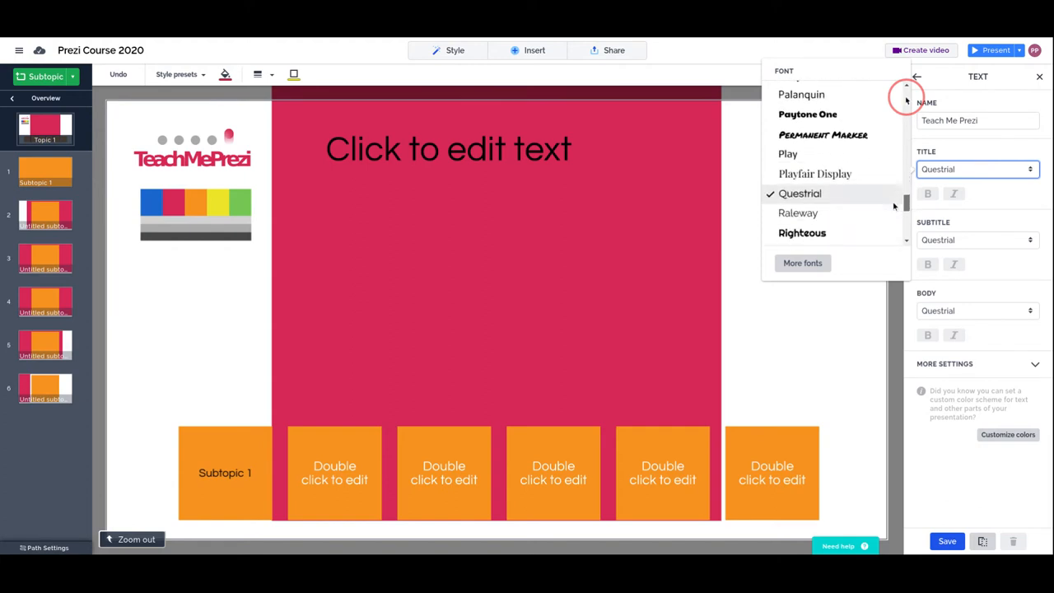
scroll(down, 3)
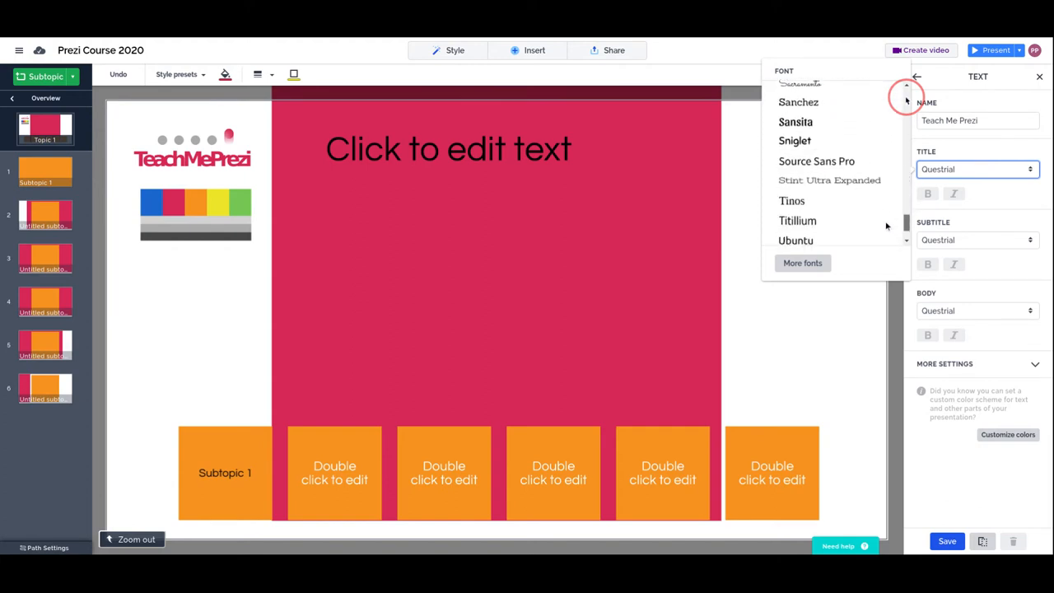
scroll(down, 3)
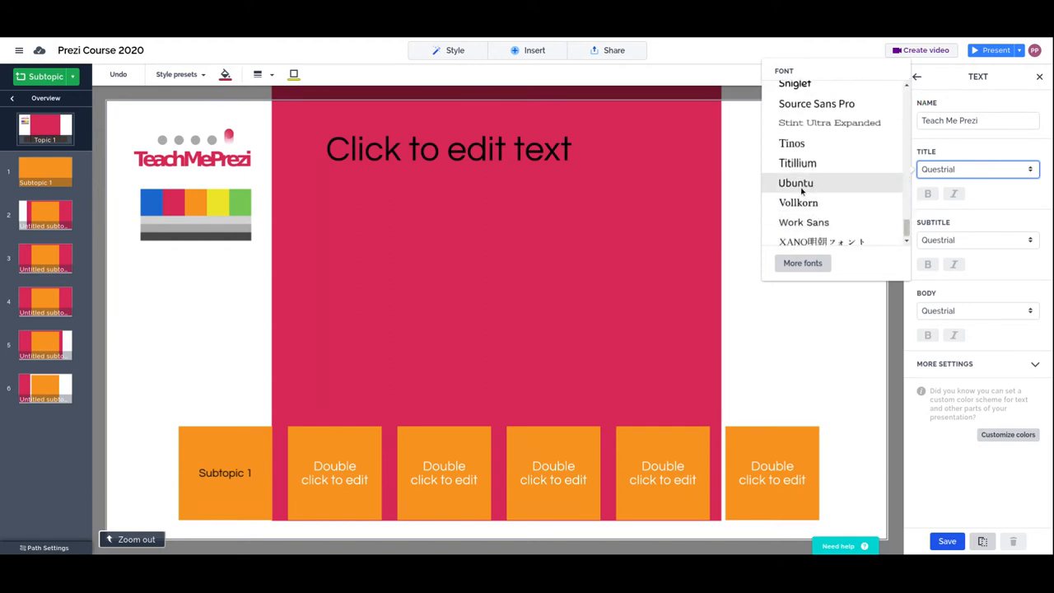
click(795, 183)
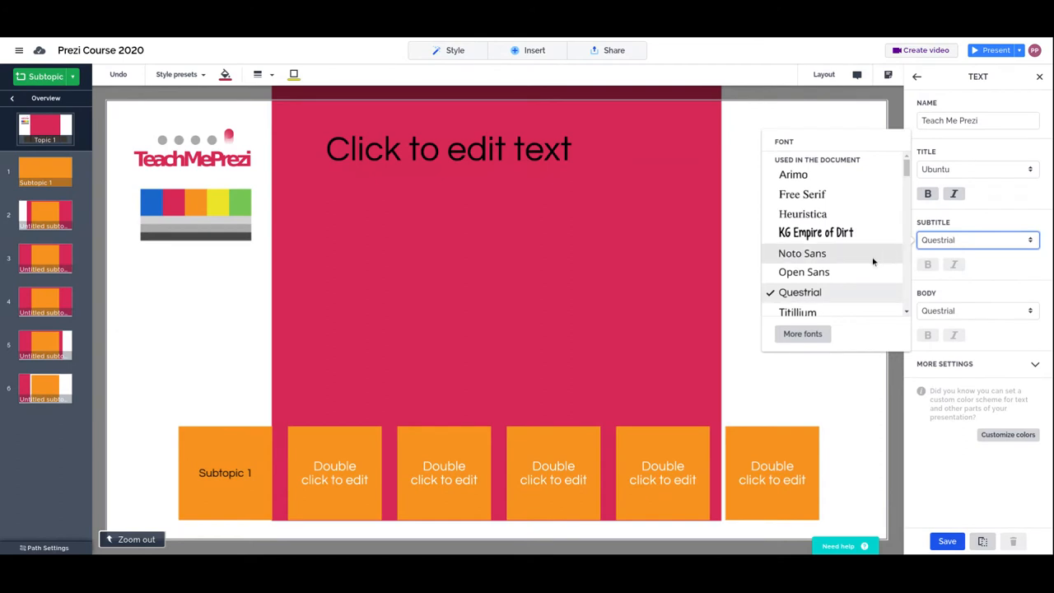
Set the subtitle font to Ubuntu and scroll the body font list to Ubuntu
click(796, 303)
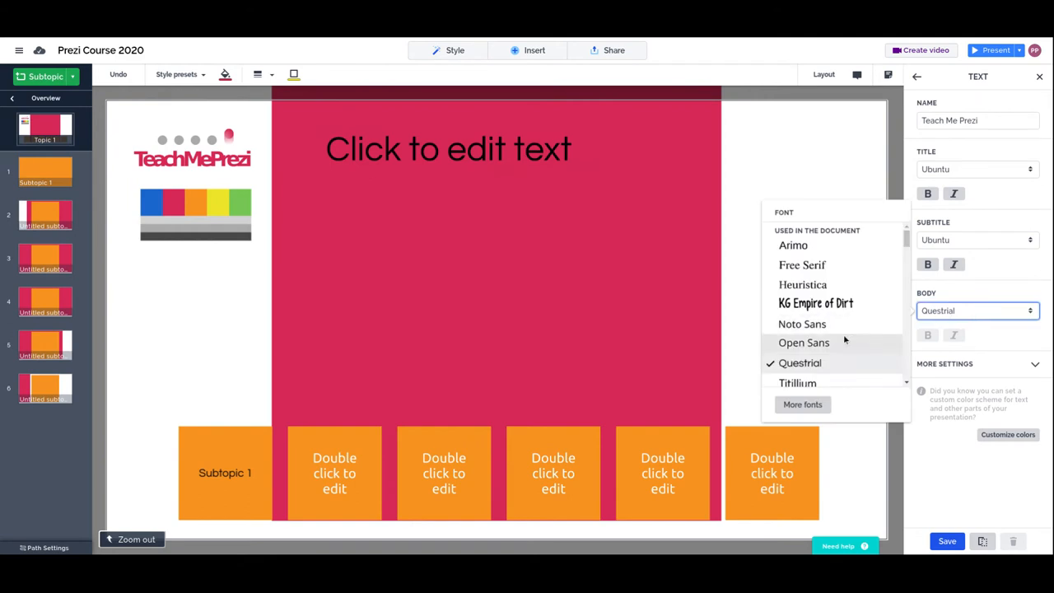
scroll(down, 3)
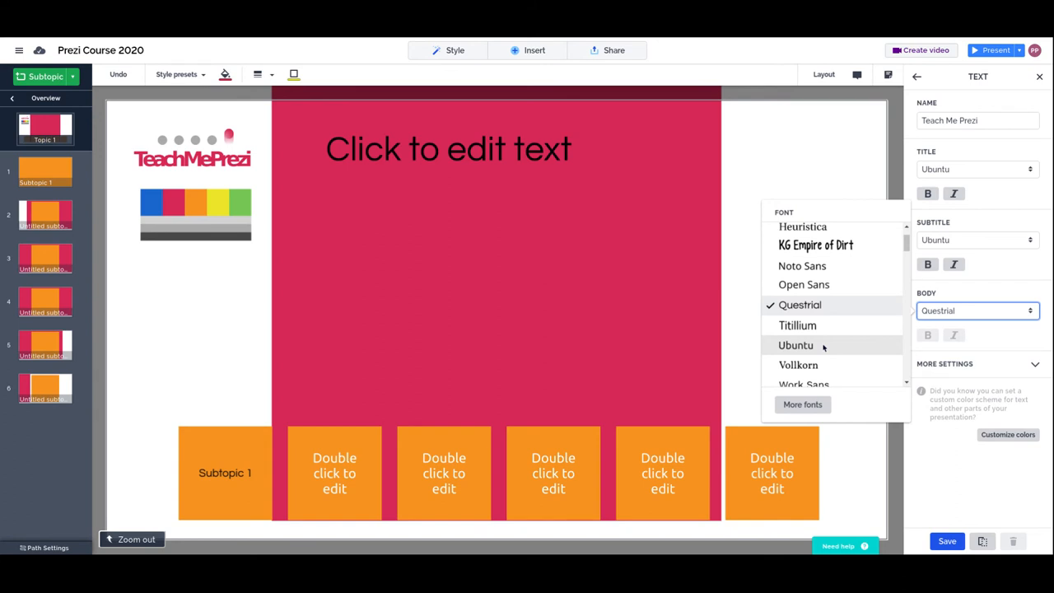
Set the body font to Ubuntu
click(795, 345)
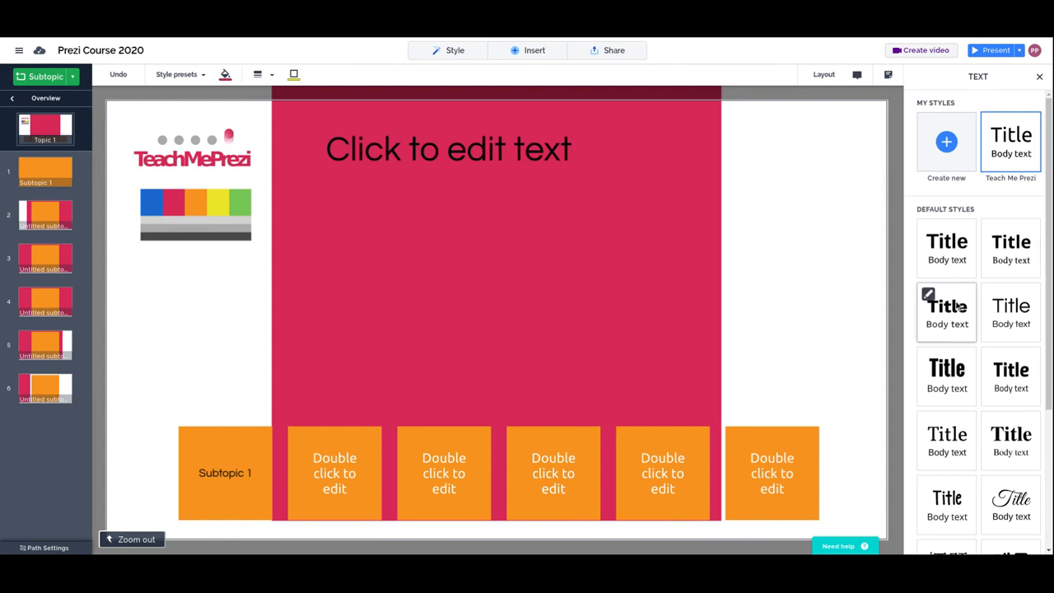
mouse_move(796, 256)
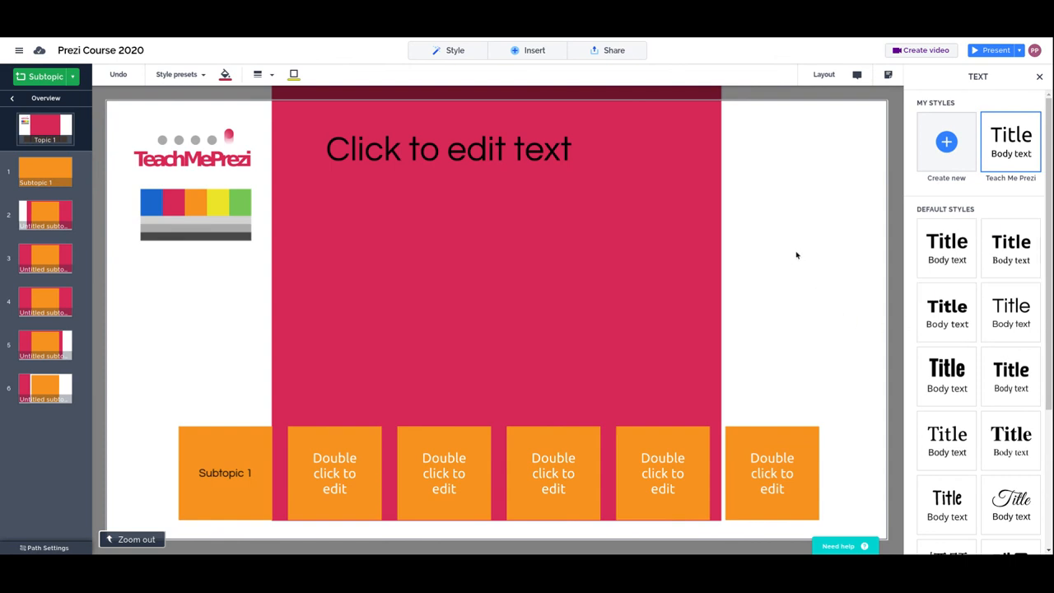